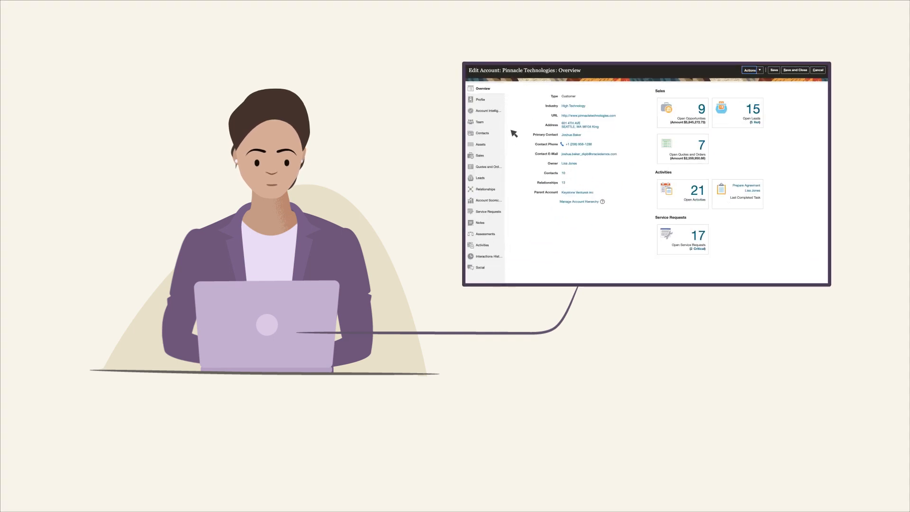
mouse_move(792, 250)
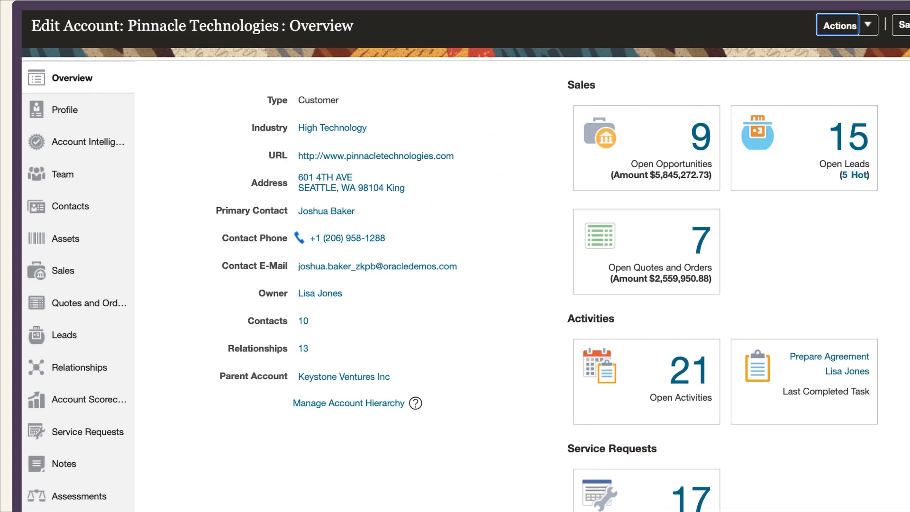
Scroll the Pinnacle Technologies Overview tiles to see opportunities, leads, quotes and service requests.
scroll("down", 3)
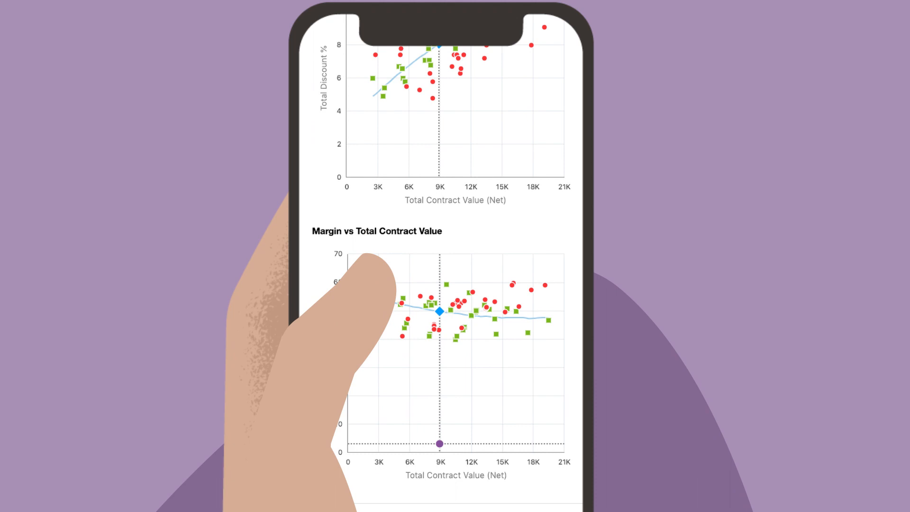
Show Deal Management's Discount vs Total Contract Value chart with 94.94% win probability, 11.53% optimal discount.
scroll("down", 3)
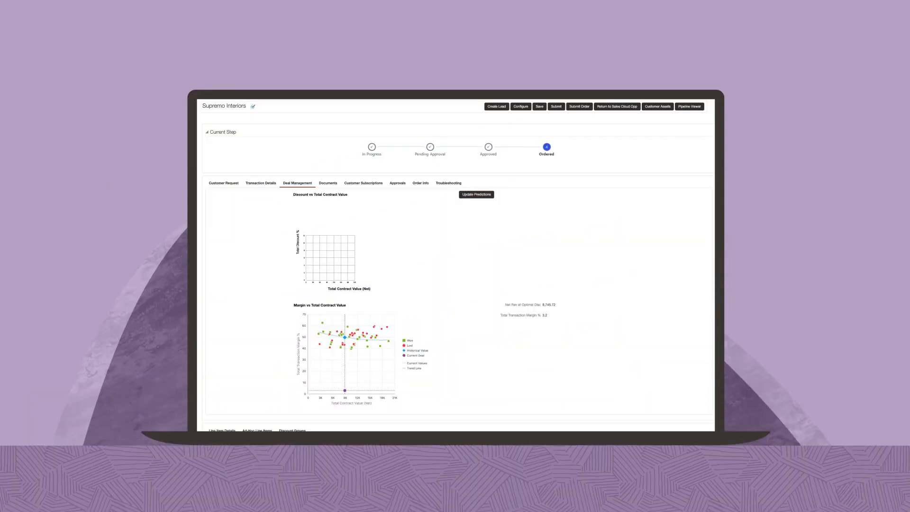
left_click(476, 194)
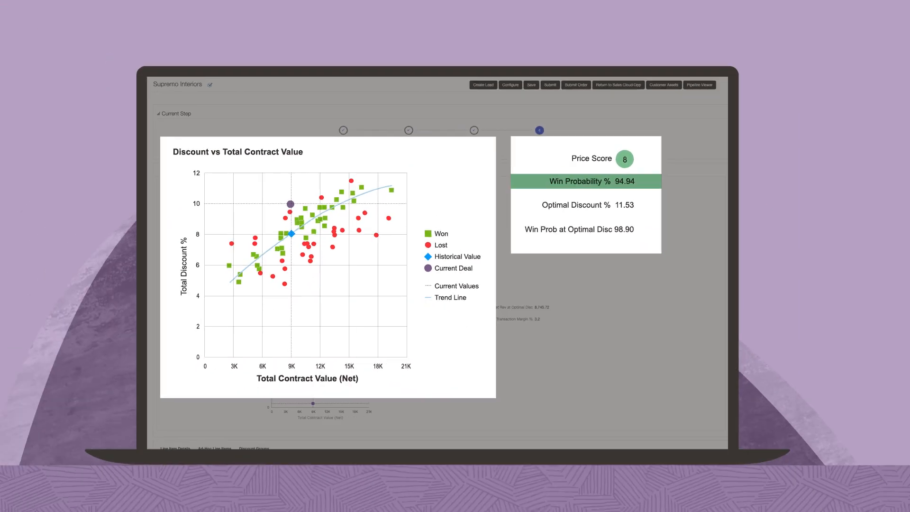
scroll("down", 3)
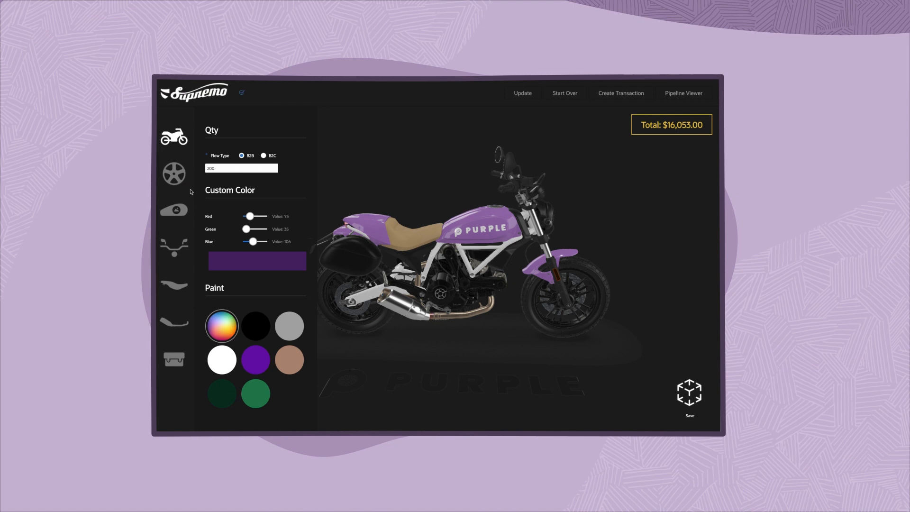
Select the purple Cruiser model, then reach Line Item Details and the Executive Deal Desk margins.
left_click(173, 173)
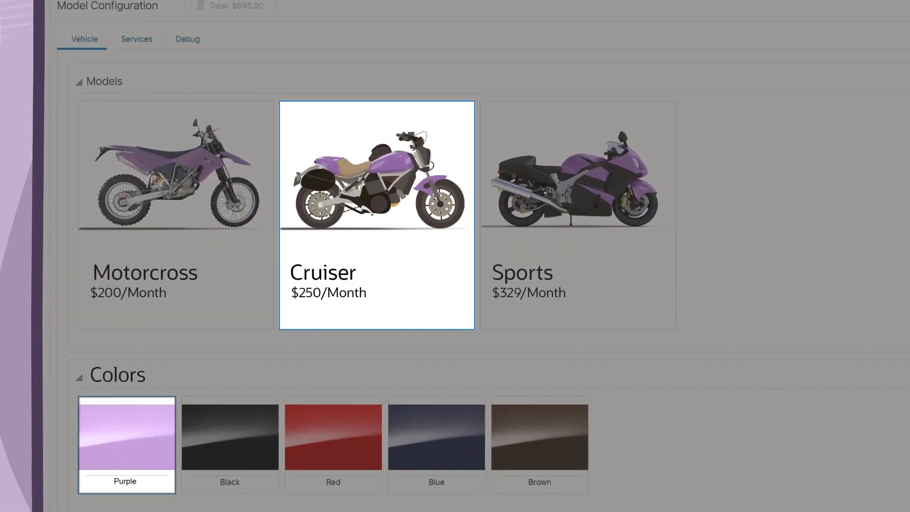
scroll("down", 3)
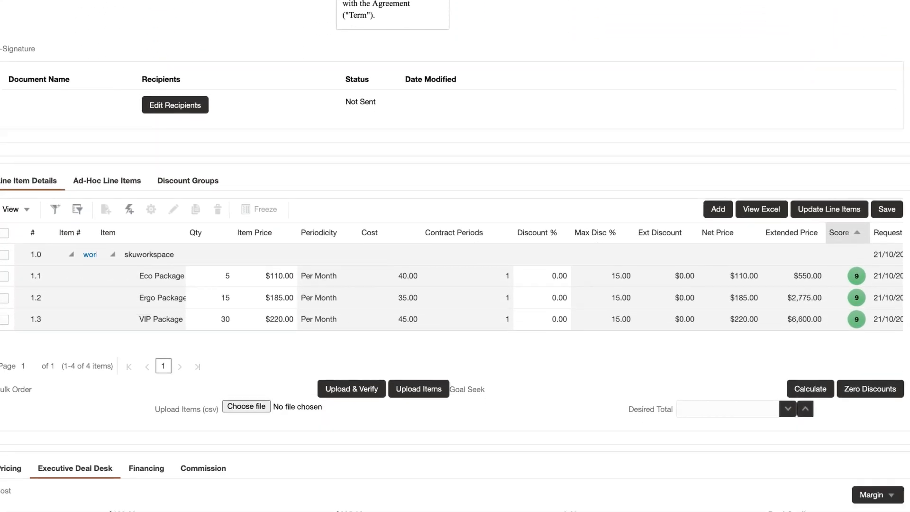
scroll("down", 3)
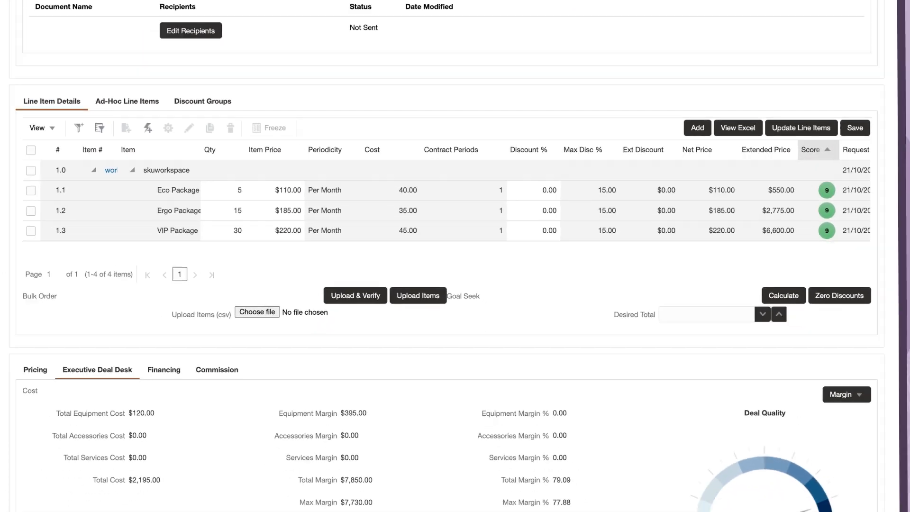